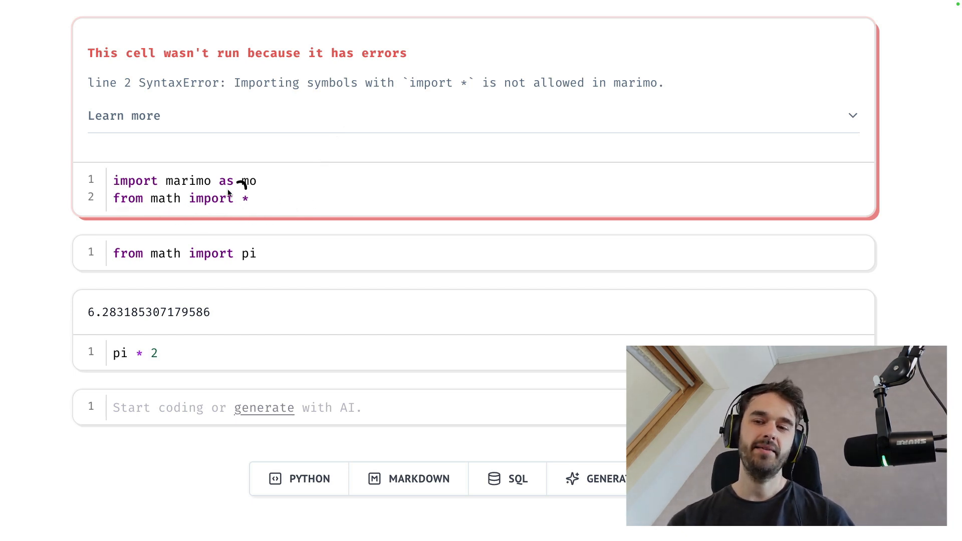
{"action": "mouse_move", "coordinate": [145, 96]}
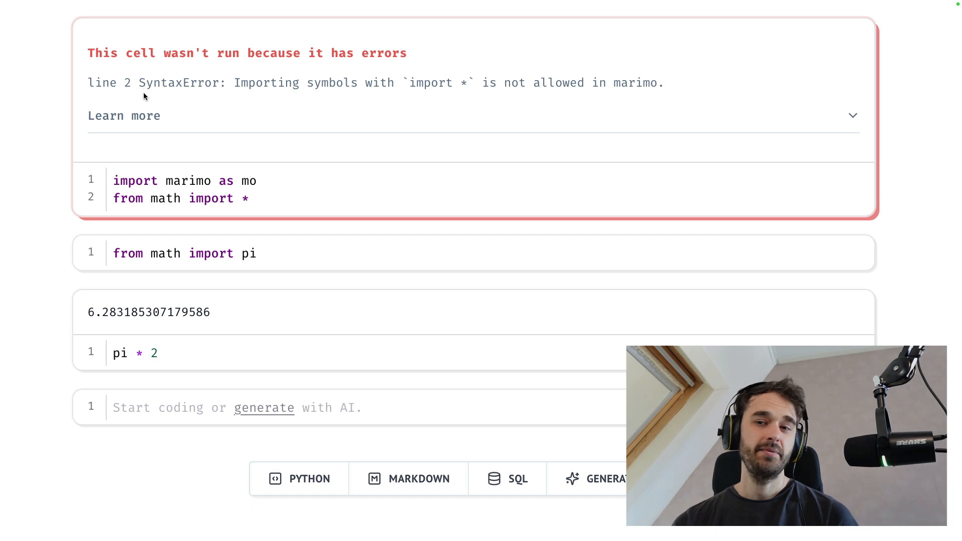
{"action": "mouse_move", "coordinate": [484, 90]}
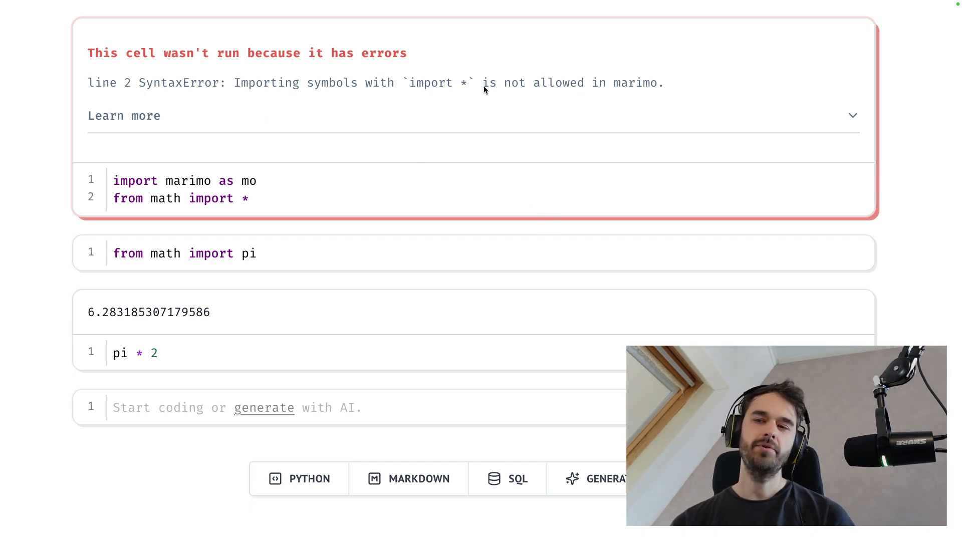
{"action": "mouse_move", "coordinate": [497, 52]}
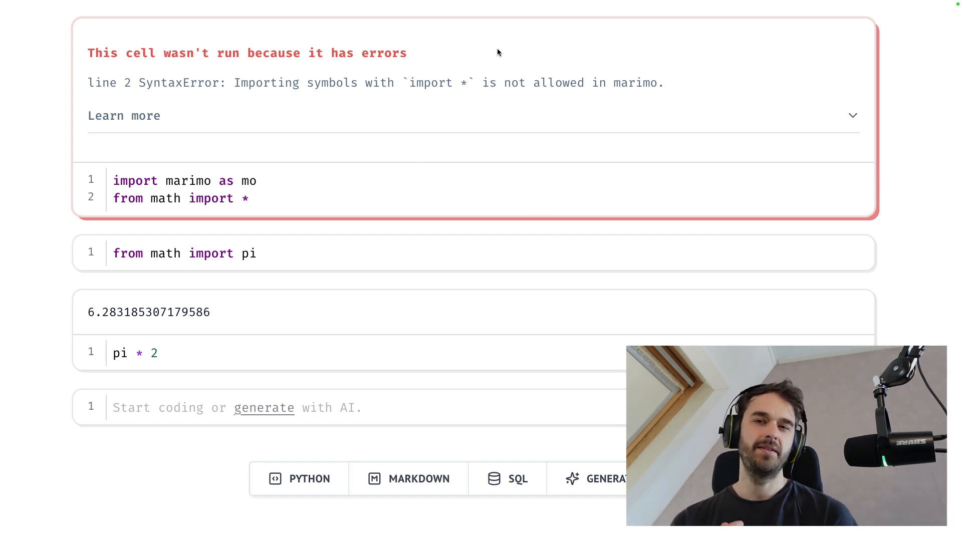
{"action": "mouse_move", "coordinate": [420, 103]}
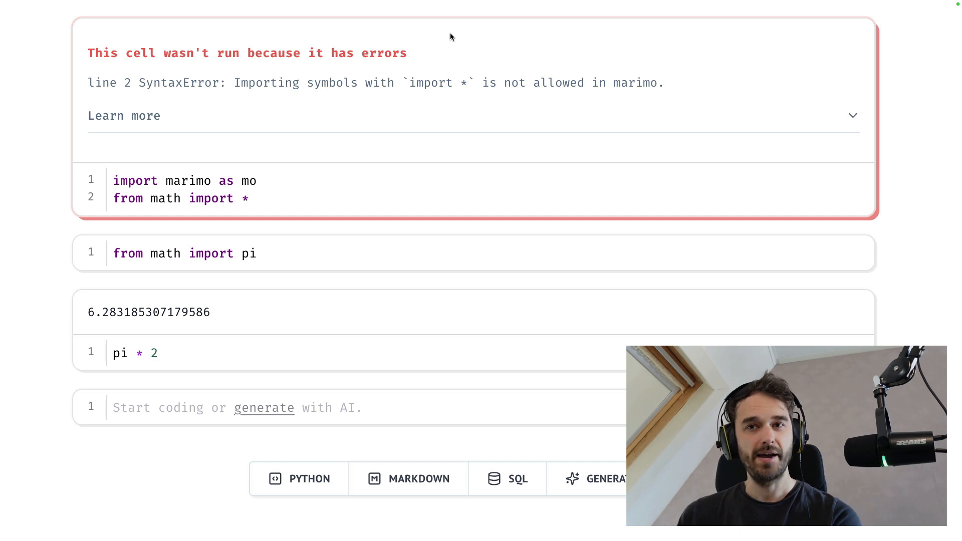
{"action": "mouse_move", "coordinate": [278, 312]}
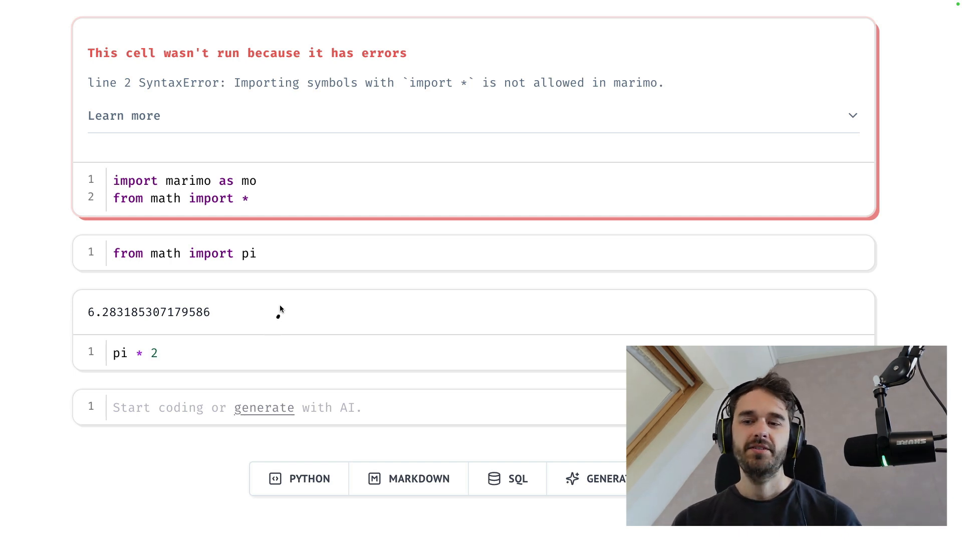
{"action": "mouse_move", "coordinate": [286, 309]}
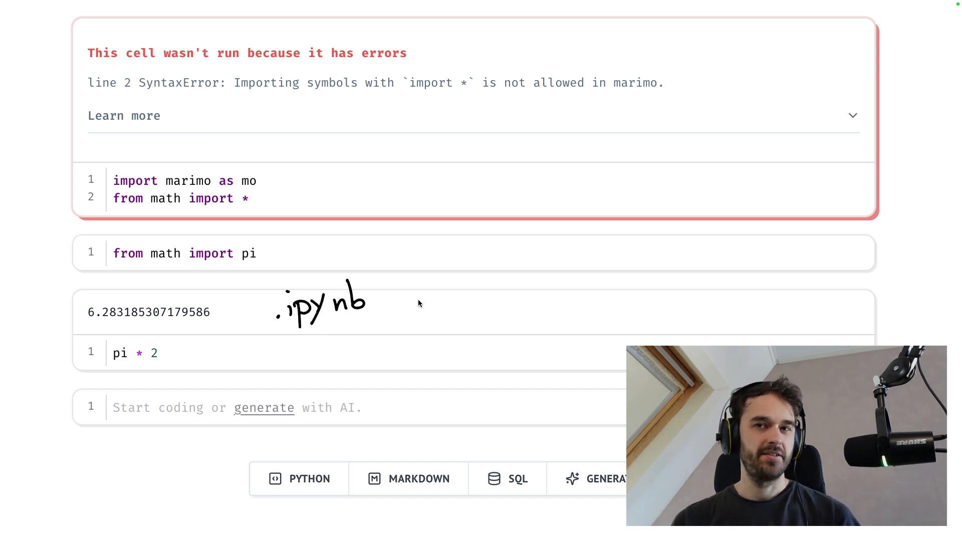
{"action": "mouse_move", "coordinate": [265, 323]}
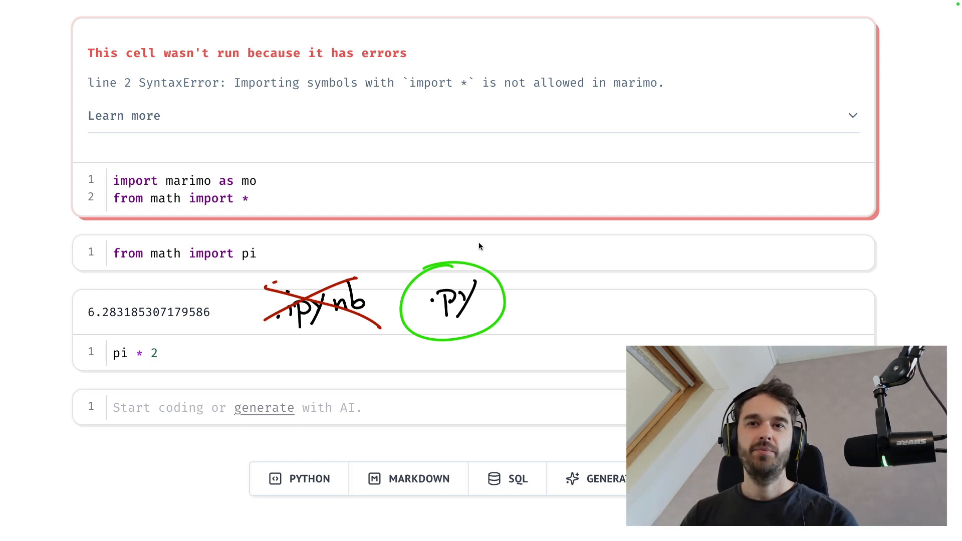
{"action": "mouse_move", "coordinate": [547, 327]}
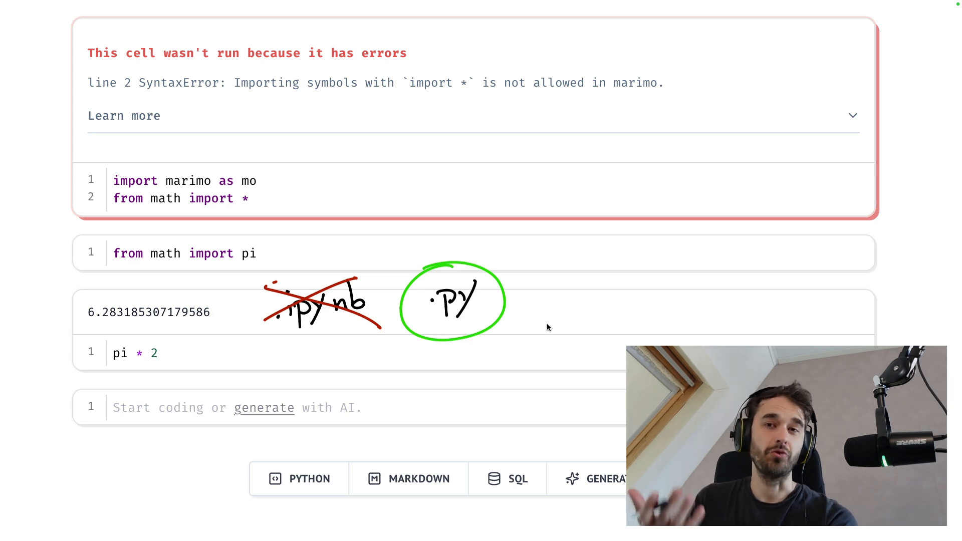
{"action": "mouse_move", "coordinate": [490, 180]}
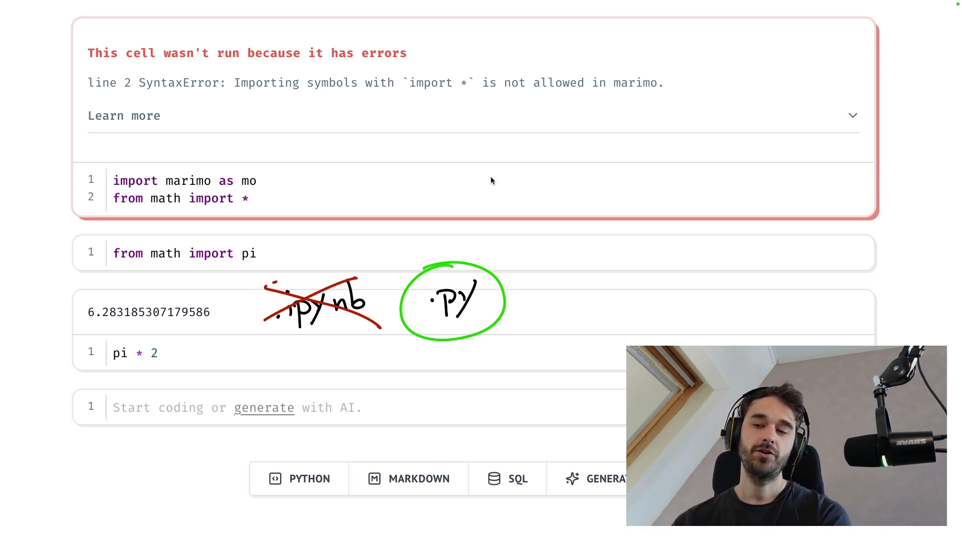
{"action": "mouse_move", "coordinate": [466, 229]}
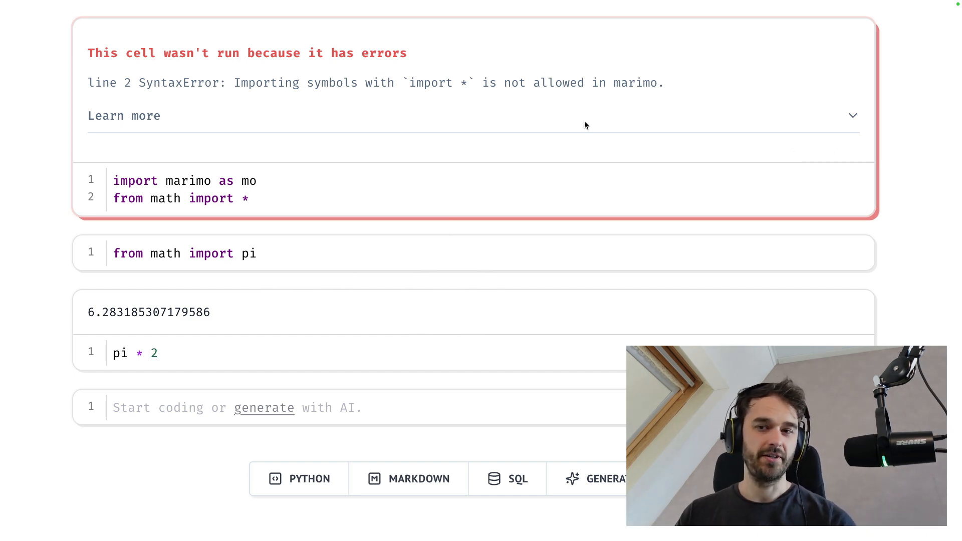
{"action": "mouse_move", "coordinate": [27, 194]}
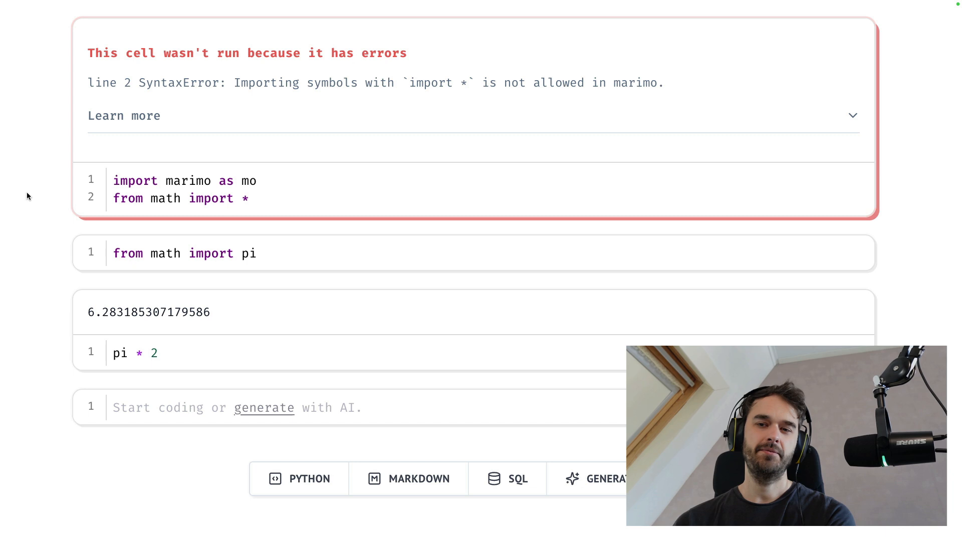
{"action": "mouse_move", "coordinate": [303, 194]}
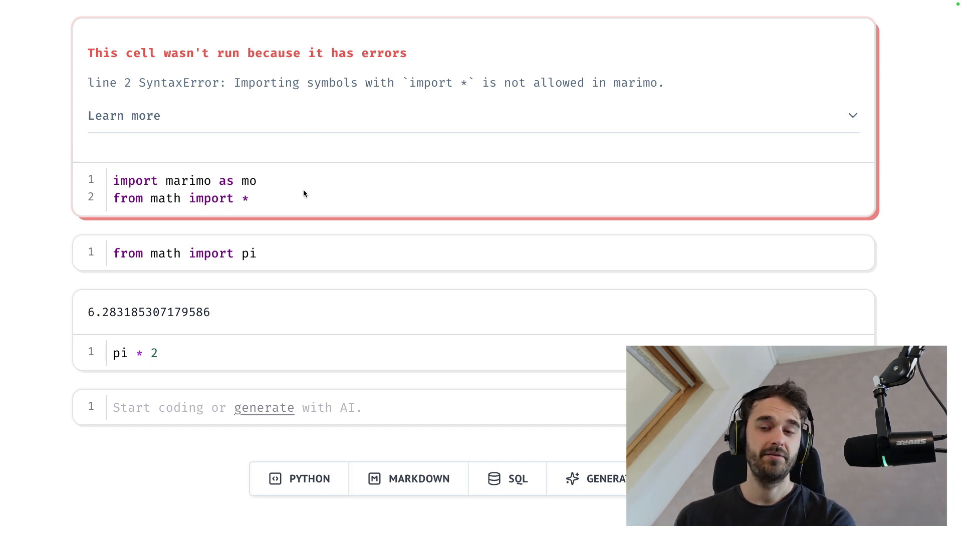
{"action": "mouse_move", "coordinate": [198, 206]}
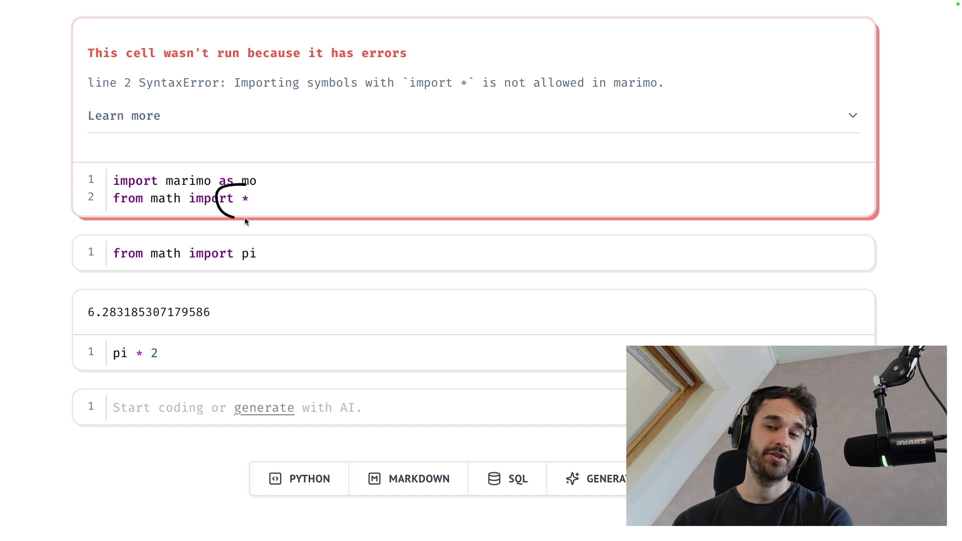
{"action": "mouse_move", "coordinate": [249, 246]}
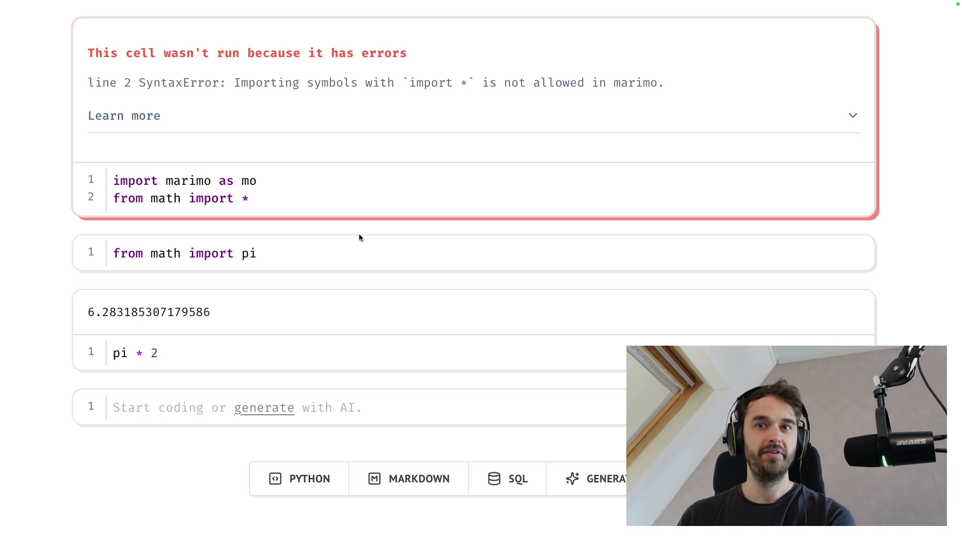
{"action": "mouse_move", "coordinate": [78, 334]}
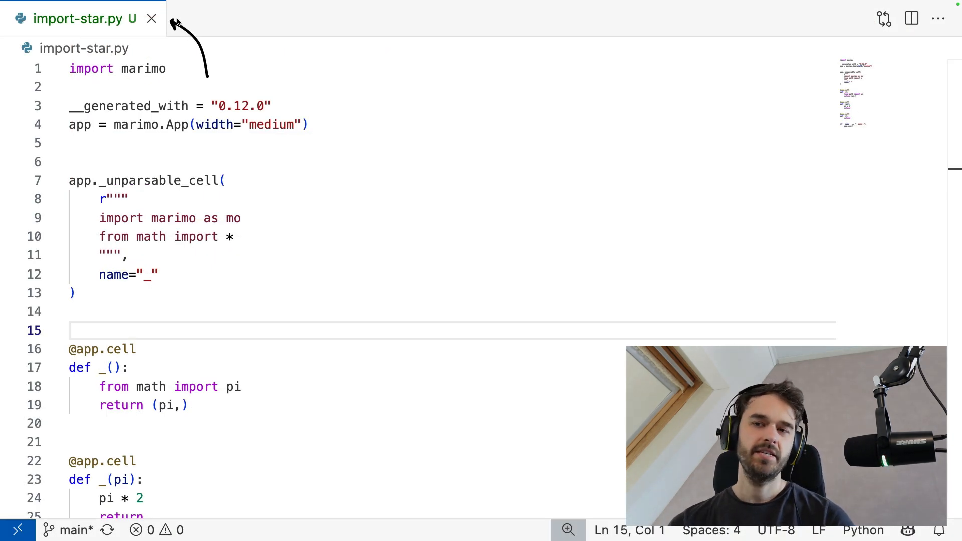
{"action": "mouse_move", "coordinate": [184, 24]}
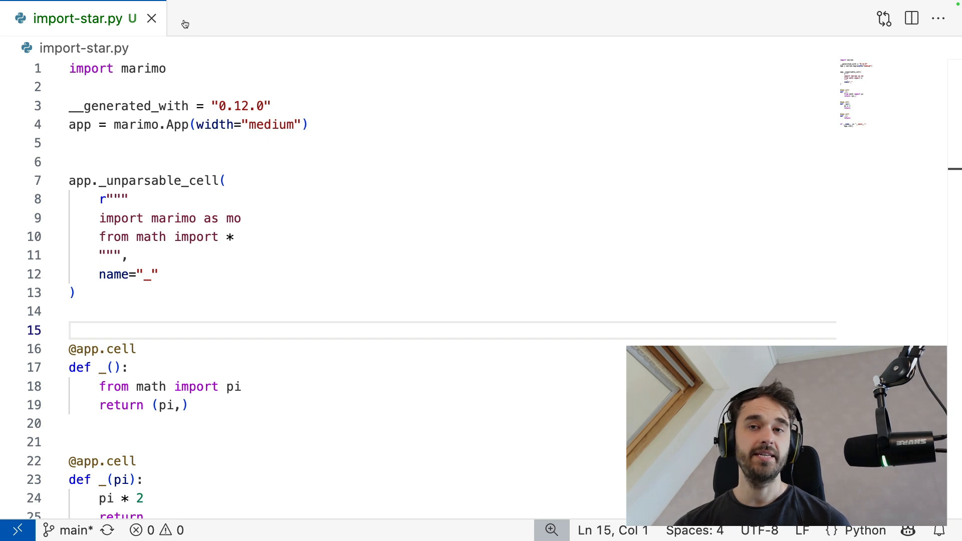
Scroll down through import-star.py to the app.run() entry point and back to the top.
{"action": "scroll", "scroll_direction": "down", "scroll_amount": 3}
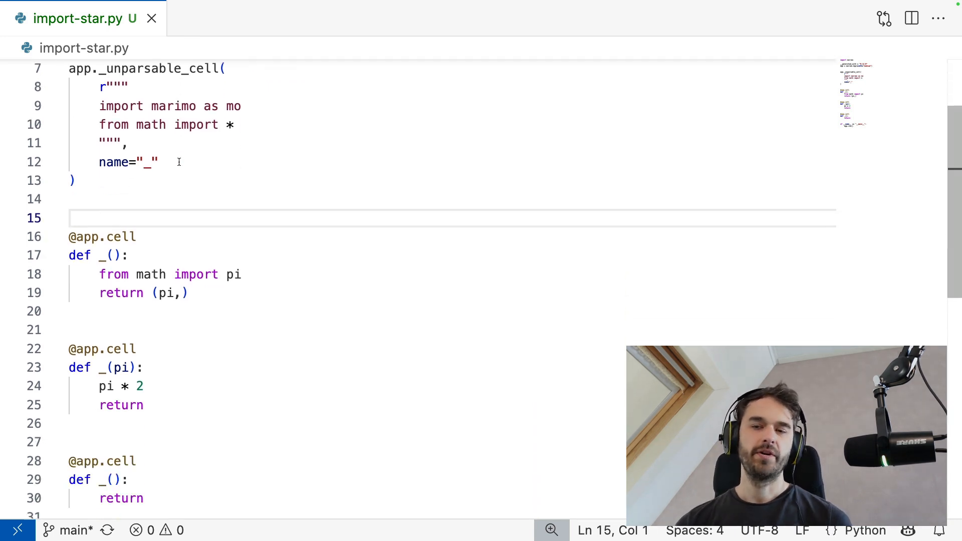
{"action": "scroll", "scroll_direction": "down", "scroll_amount": 3}
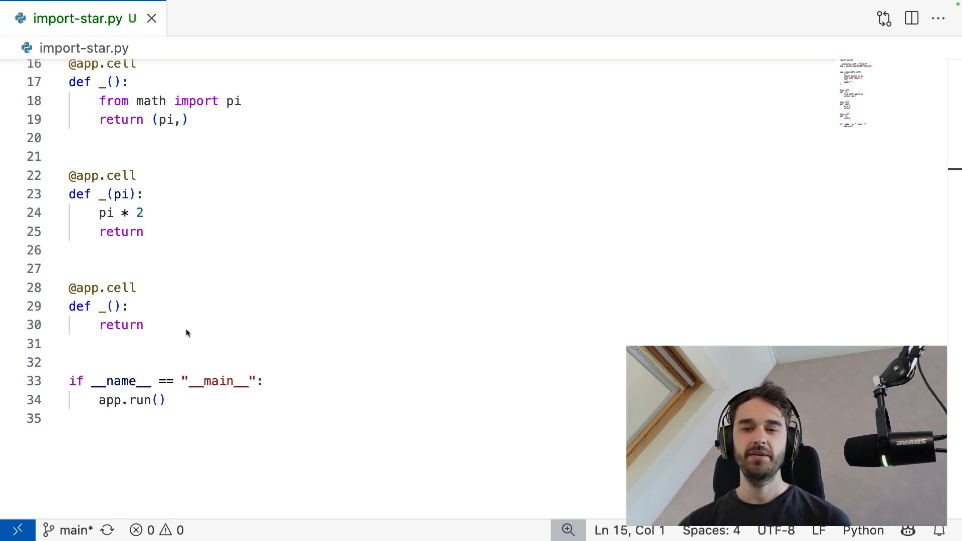
{"action": "scroll", "scroll_direction": "up", "scroll_amount": 3}
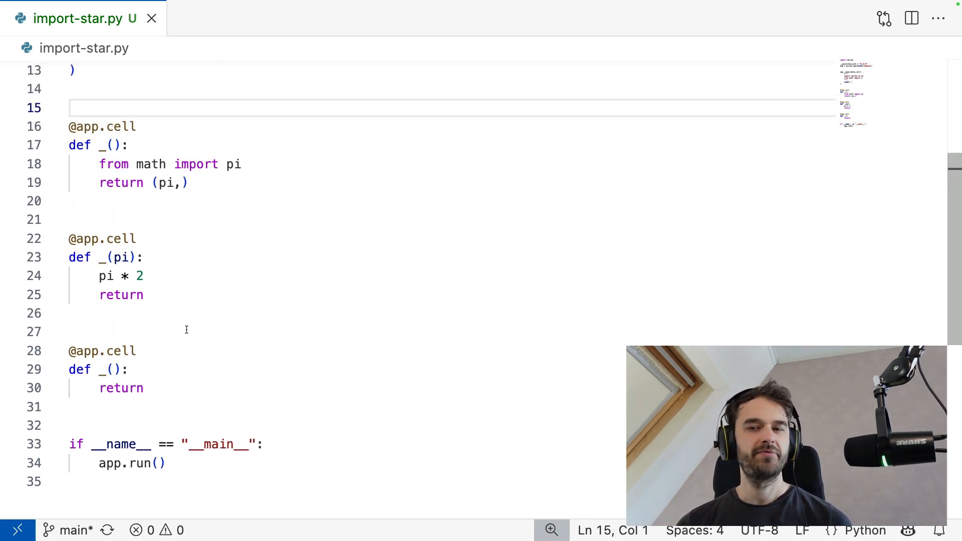
{"action": "scroll", "scroll_direction": "up", "scroll_amount": 3}
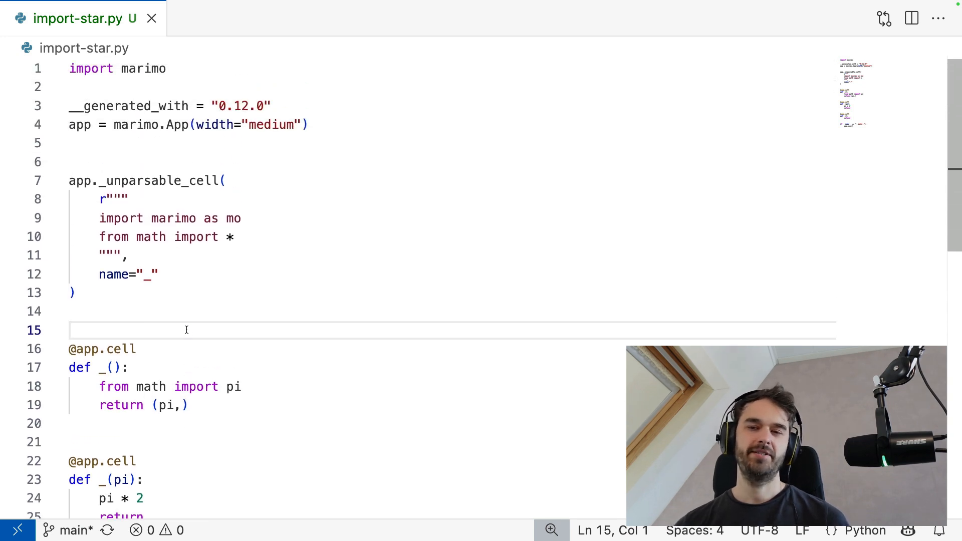
{"action": "mouse_move", "coordinate": [196, 35]}
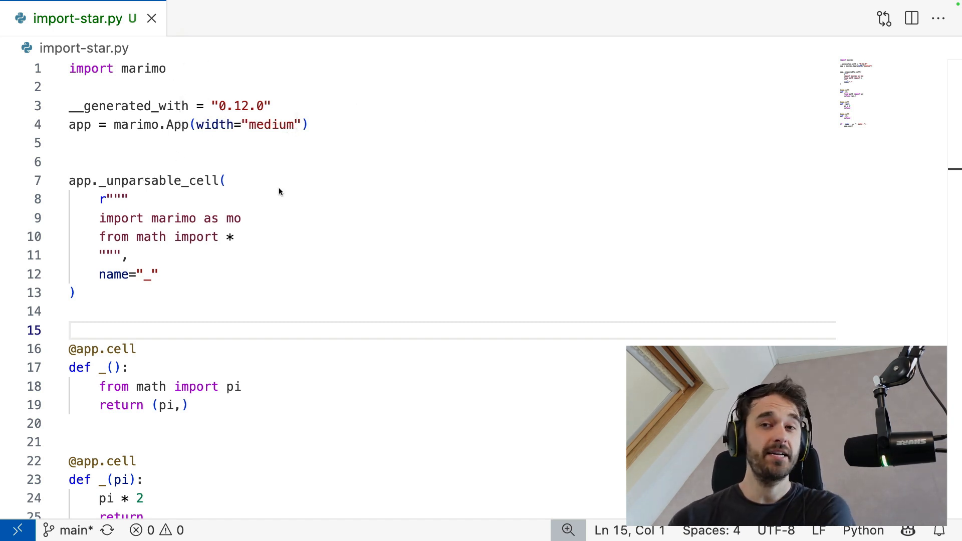
{"action": "mouse_move", "coordinate": [158, 151]}
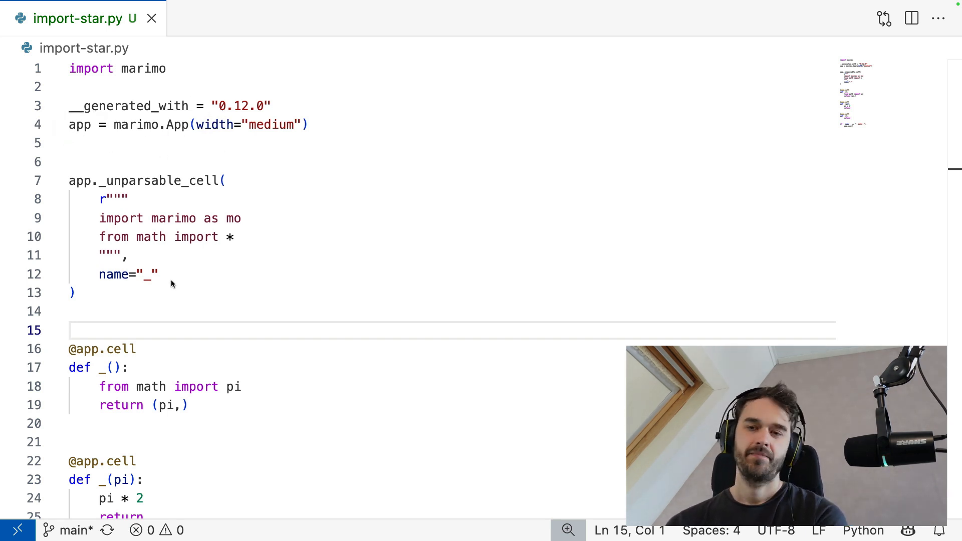
{"action": "mouse_move", "coordinate": [48, 405]}
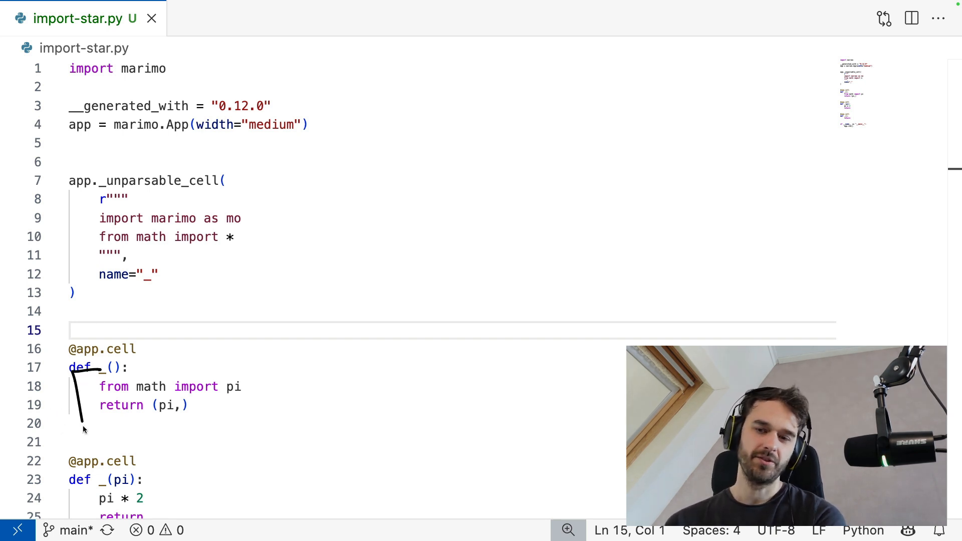
{"action": "mouse_move", "coordinate": [68, 369]}
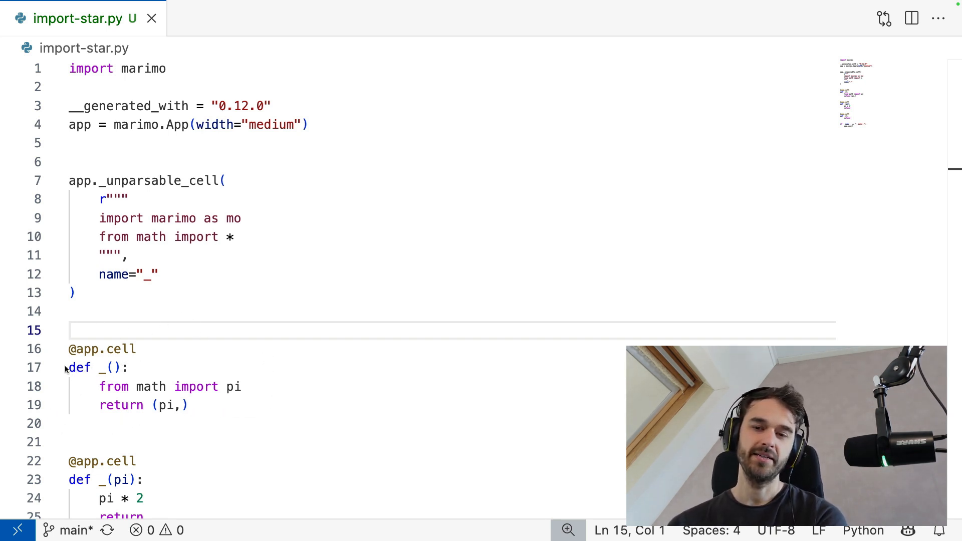
{"action": "mouse_move", "coordinate": [69, 161]}
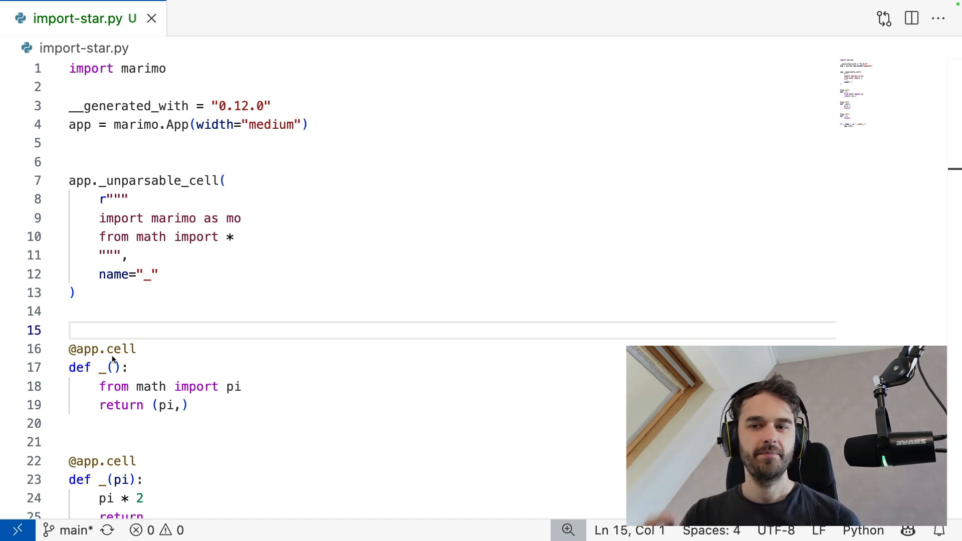
{"action": "mouse_move", "coordinate": [170, 446]}
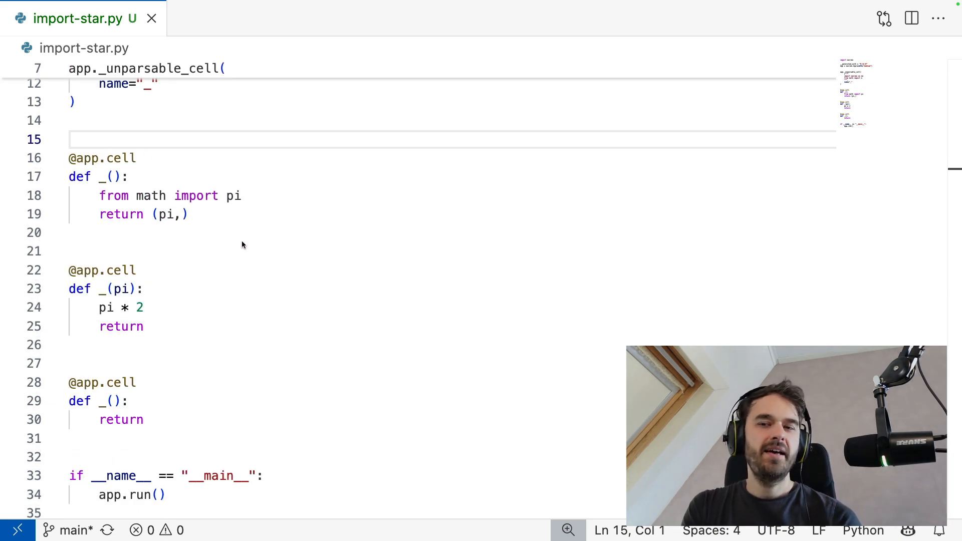
{"action": "mouse_move", "coordinate": [79, 205]}
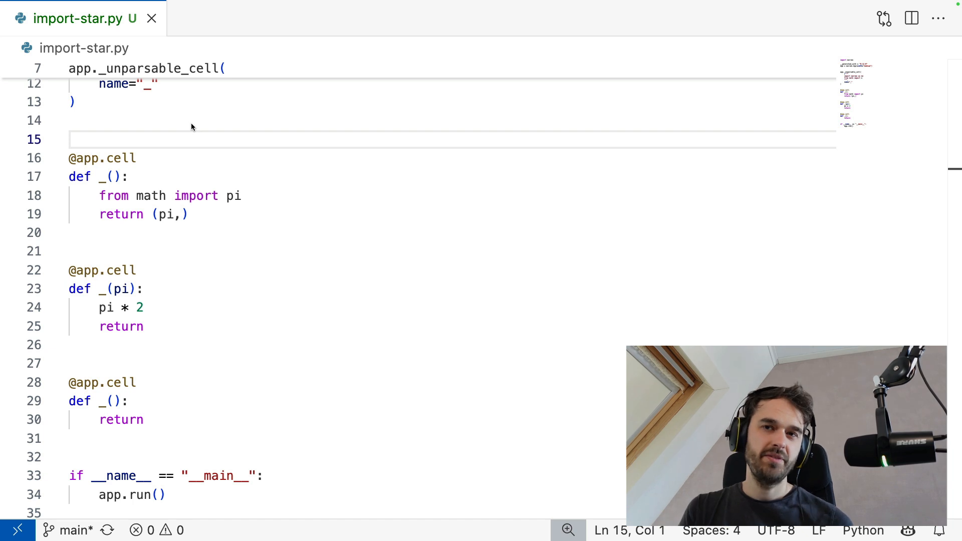
{"action": "mouse_move", "coordinate": [65, 197]}
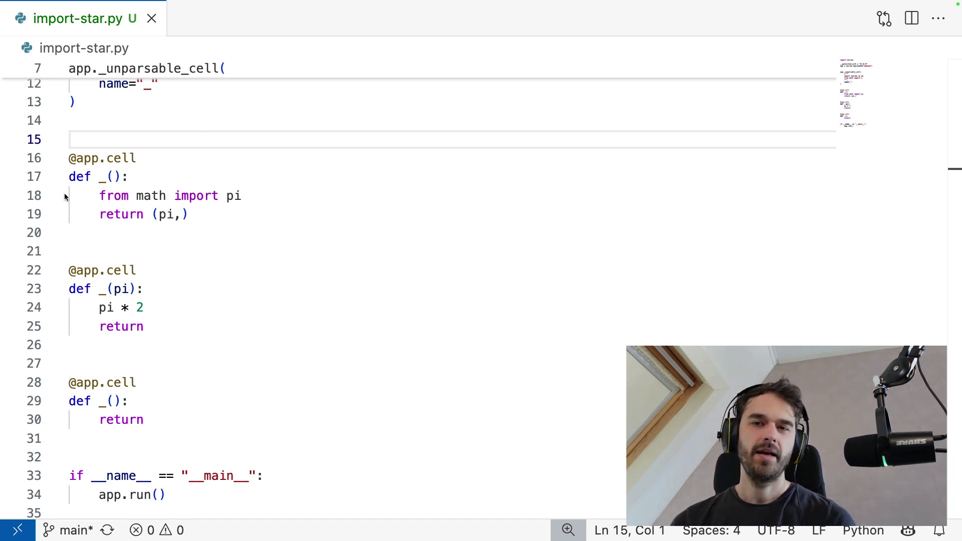
{"action": "mouse_move", "coordinate": [268, 276]}
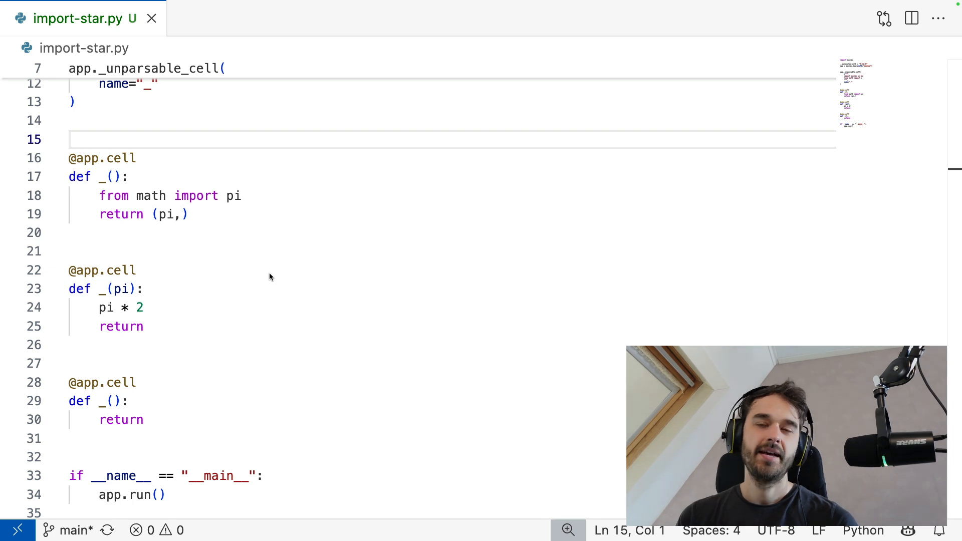
{"action": "mouse_move", "coordinate": [164, 246]}
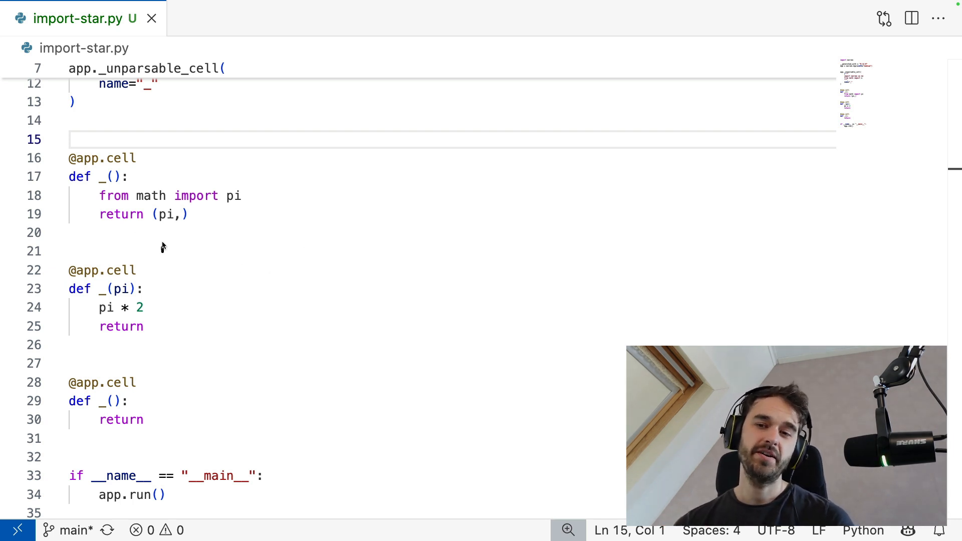
{"action": "mouse_move", "coordinate": [222, 272]}
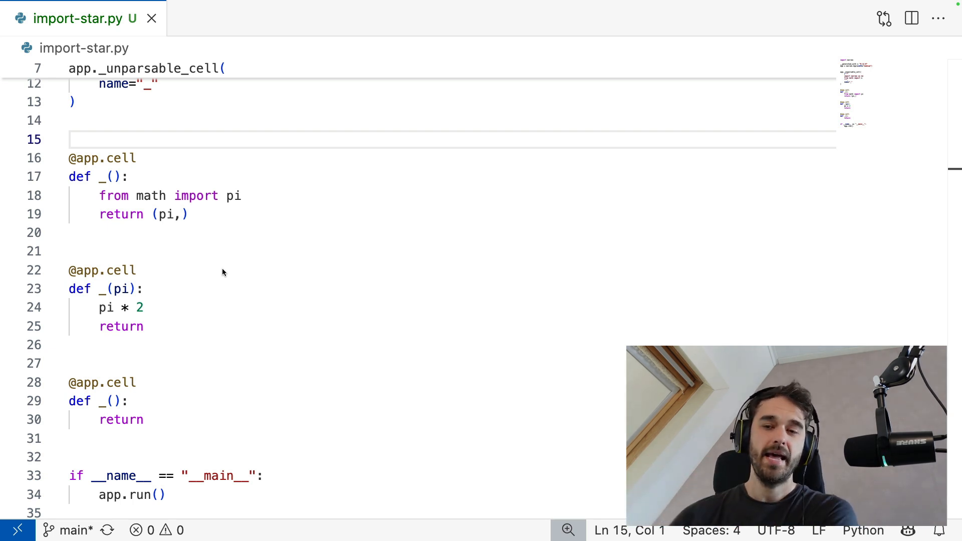
{"action": "mouse_move", "coordinate": [118, 260]}
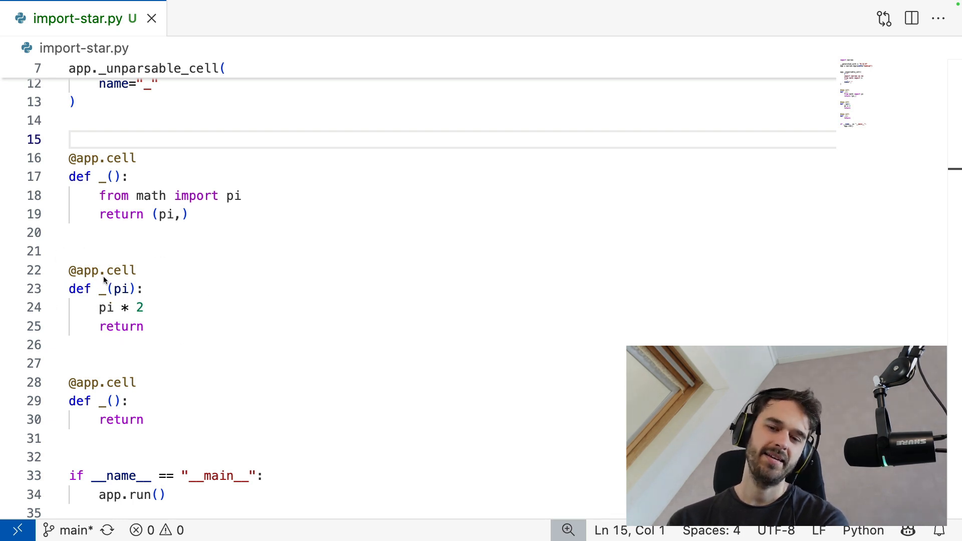
{"action": "mouse_move", "coordinate": [265, 348]}
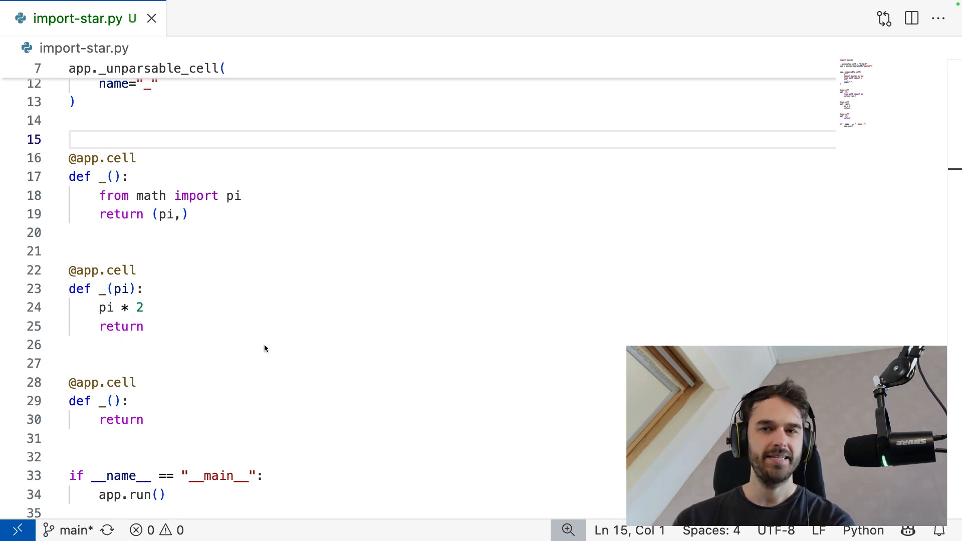
{"action": "mouse_move", "coordinate": [308, 218]}
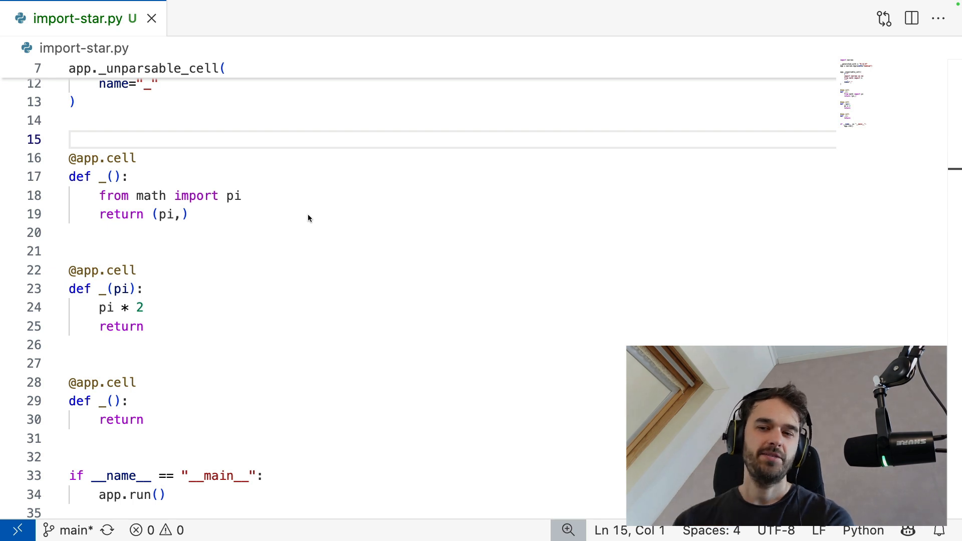
{"action": "mouse_move", "coordinate": [75, 217]}
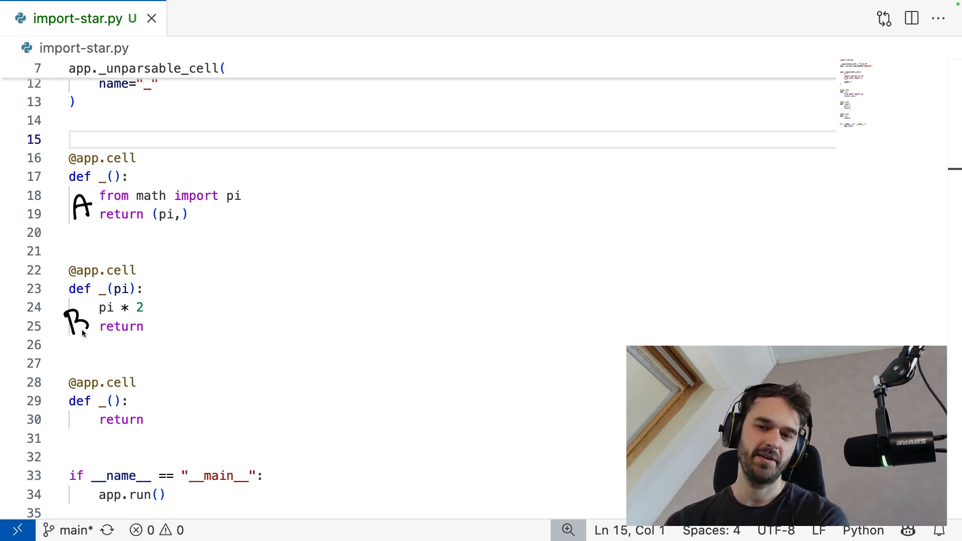
{"action": "mouse_move", "coordinate": [404, 312]}
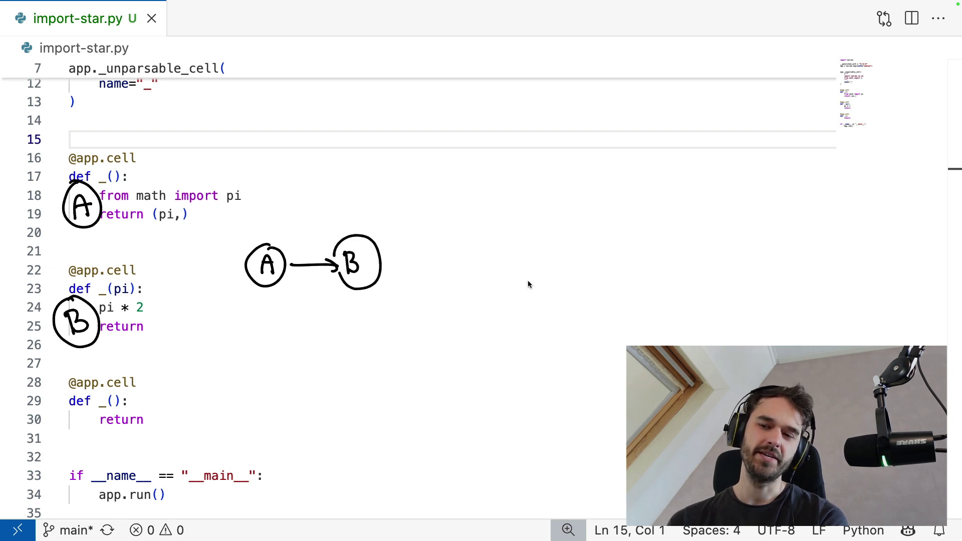
{"action": "mouse_move", "coordinate": [558, 311]}
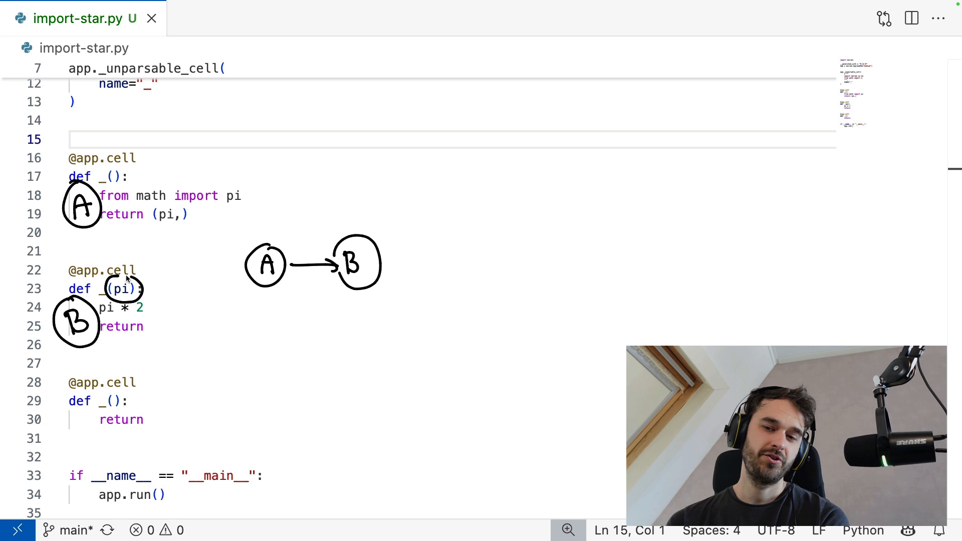
{"action": "mouse_move", "coordinate": [189, 254]}
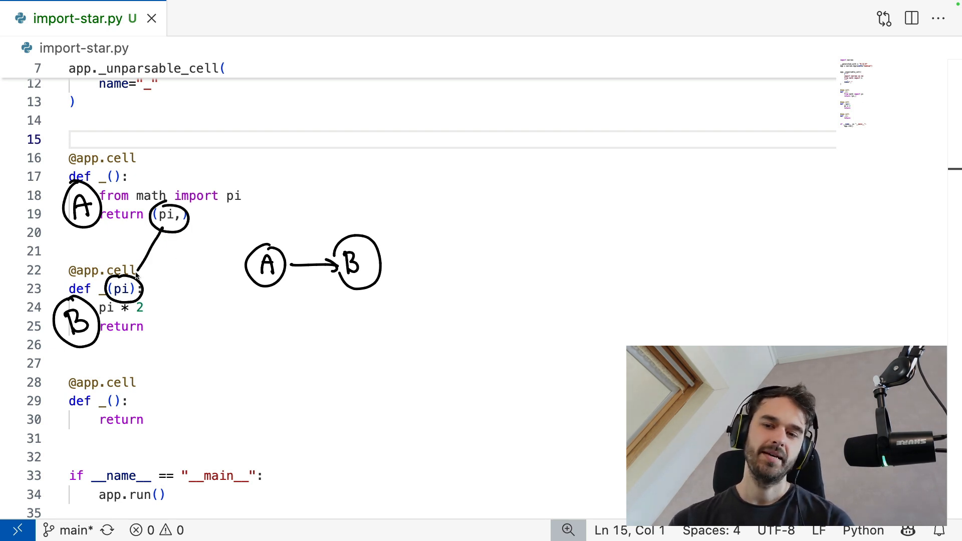
{"action": "mouse_move", "coordinate": [325, 289]}
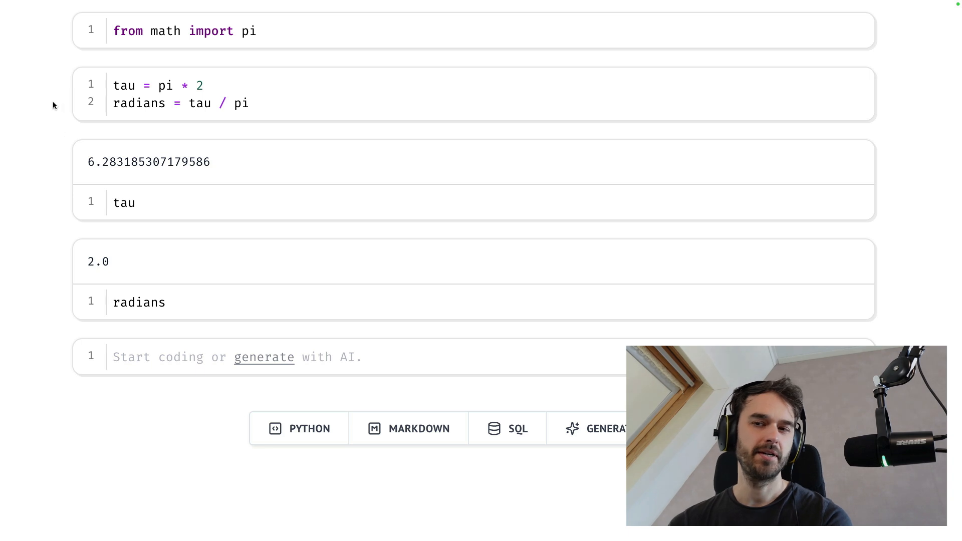
{"action": "mouse_move", "coordinate": [115, 88]}
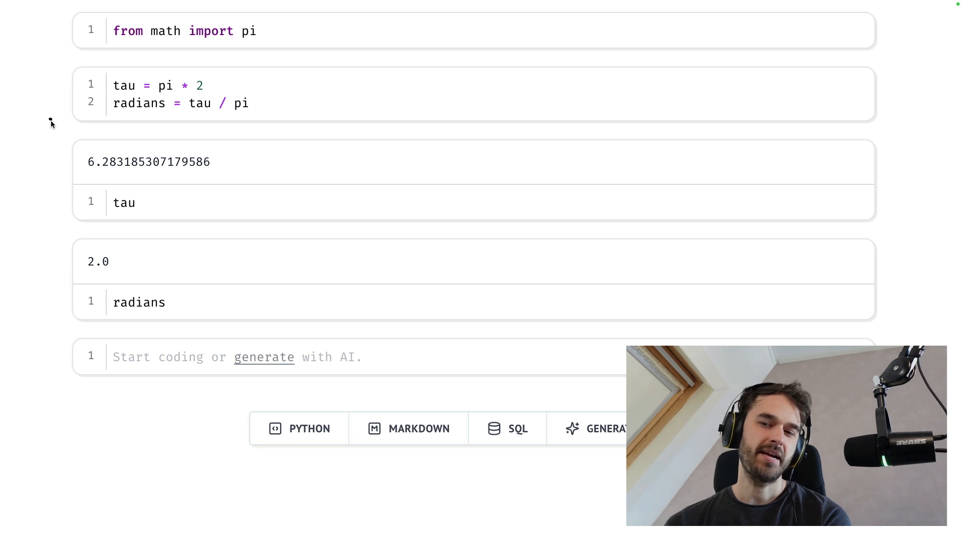
{"action": "mouse_move", "coordinate": [133, 189]}
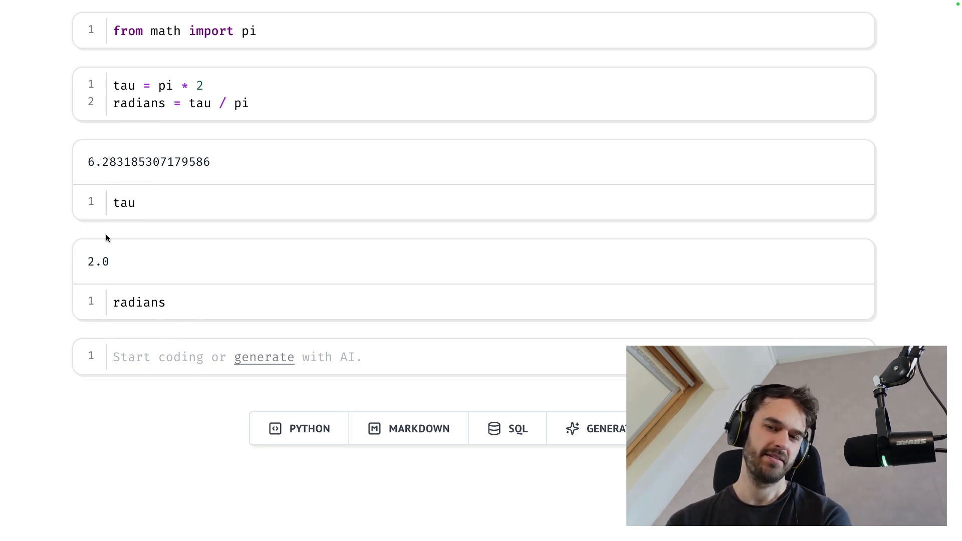
{"action": "mouse_move", "coordinate": [174, 114]}
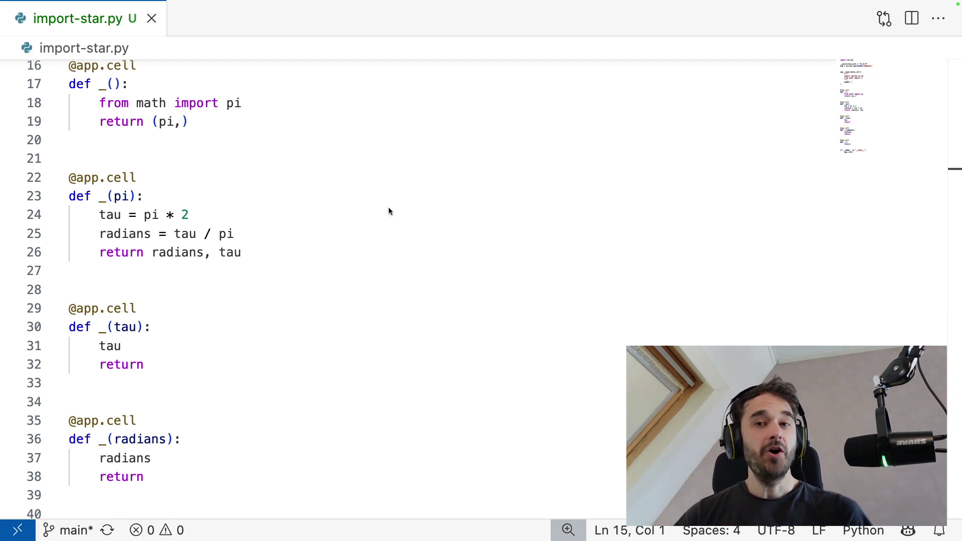
{"action": "mouse_move", "coordinate": [165, 113]}
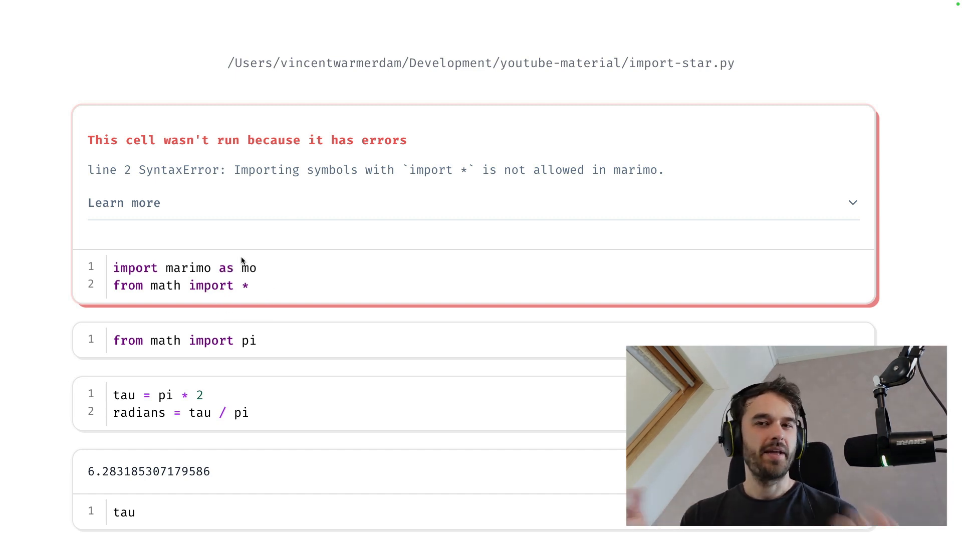
{"action": "mouse_move", "coordinate": [296, 270]}
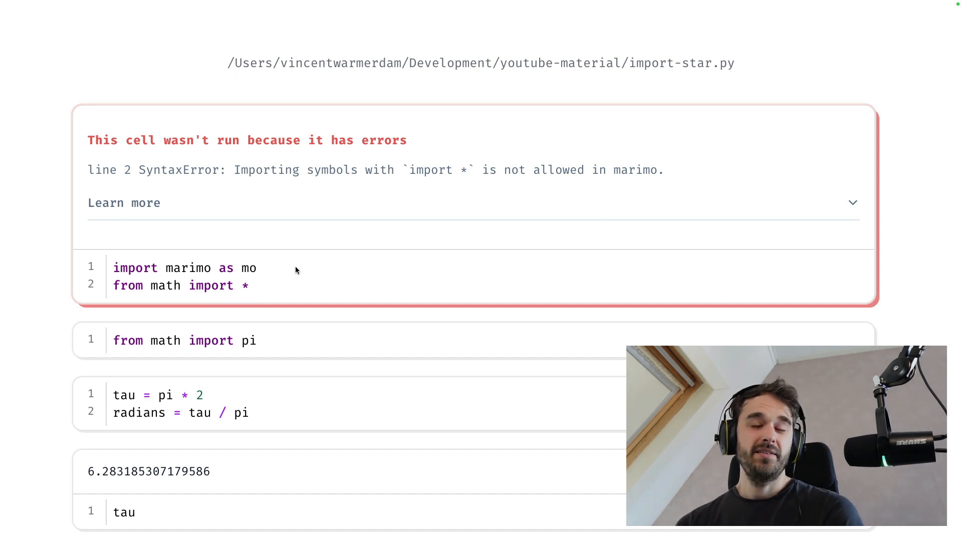
{"action": "mouse_move", "coordinate": [352, 244]}
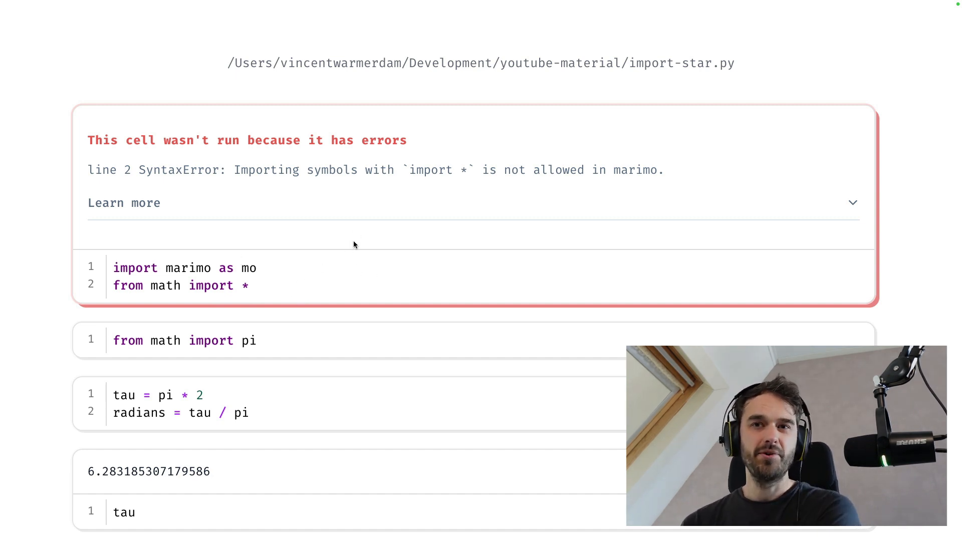
{"action": "mouse_move", "coordinate": [294, 283]}
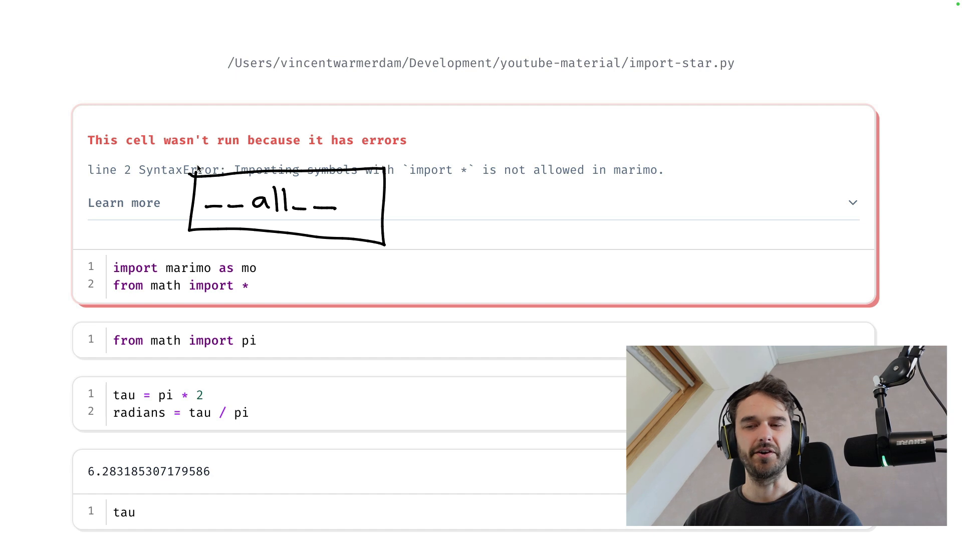
{"action": "mouse_move", "coordinate": [549, 260]}
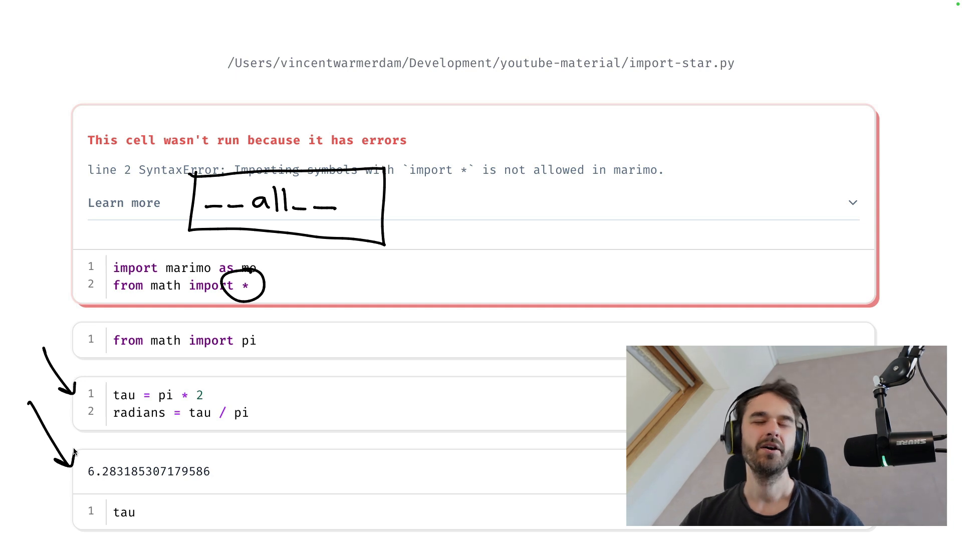
Click into the first cell's 'from math import *' line to edit it.
{"action": "left_click", "coordinate": [248, 284]}
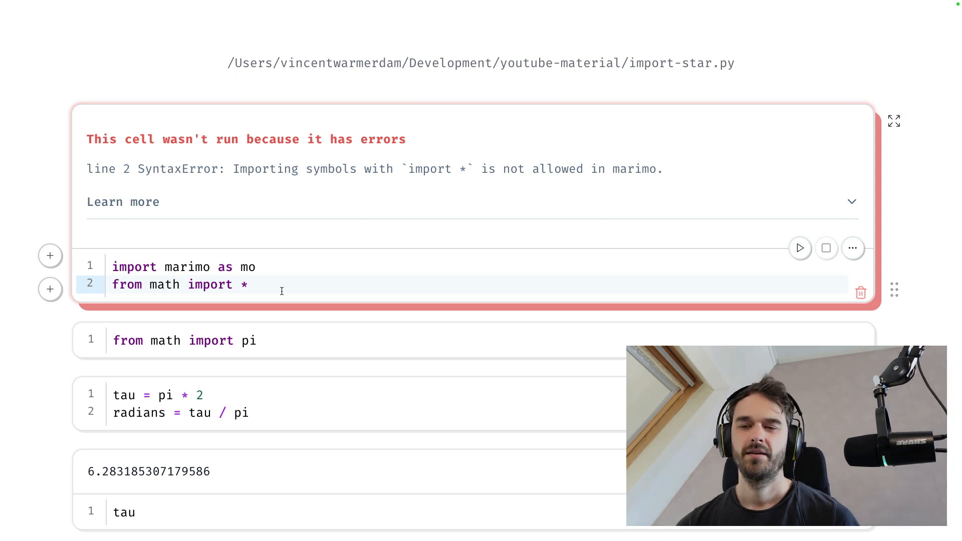
Change the import to 'import math', delete the 'from math import pi' cell, and prefix pi with 'math.'.
{"action": "type", "text": "import math"}
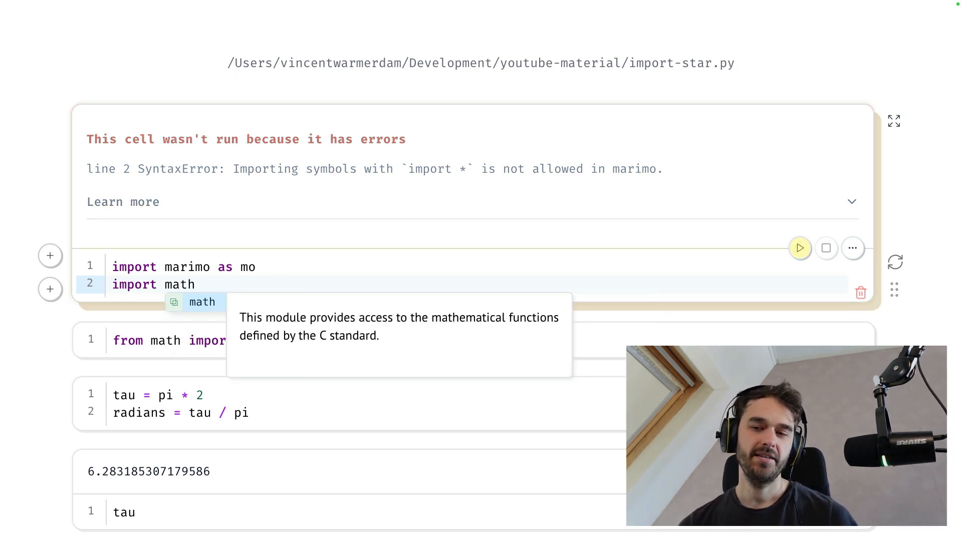
{"action": "left_click", "coordinate": [800, 248]}
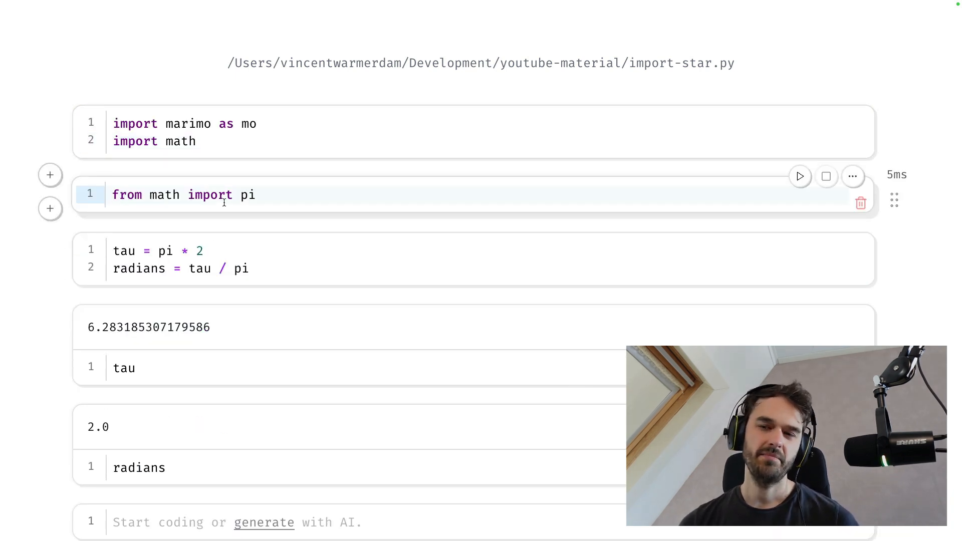
{"action": "left_click", "coordinate": [860, 202]}
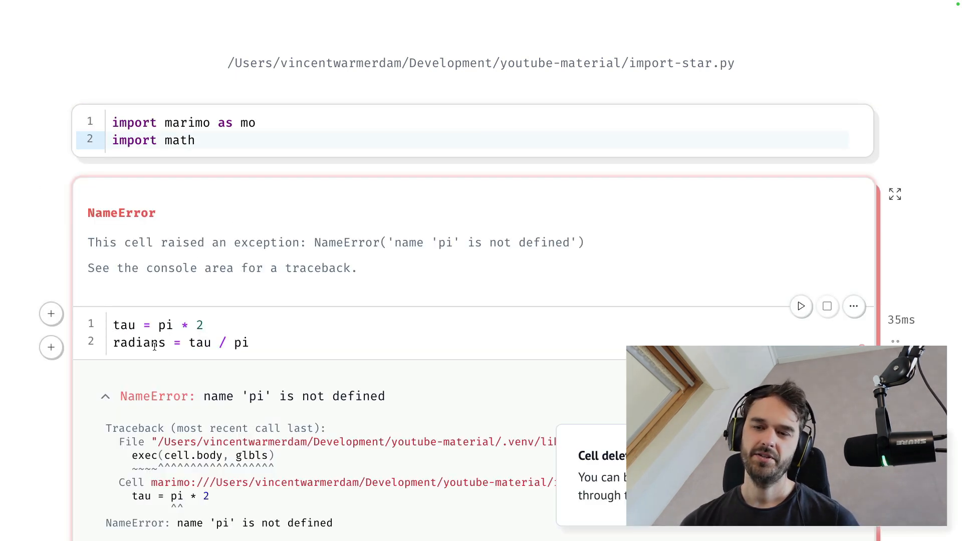
{"action": "type", "text": "math."}
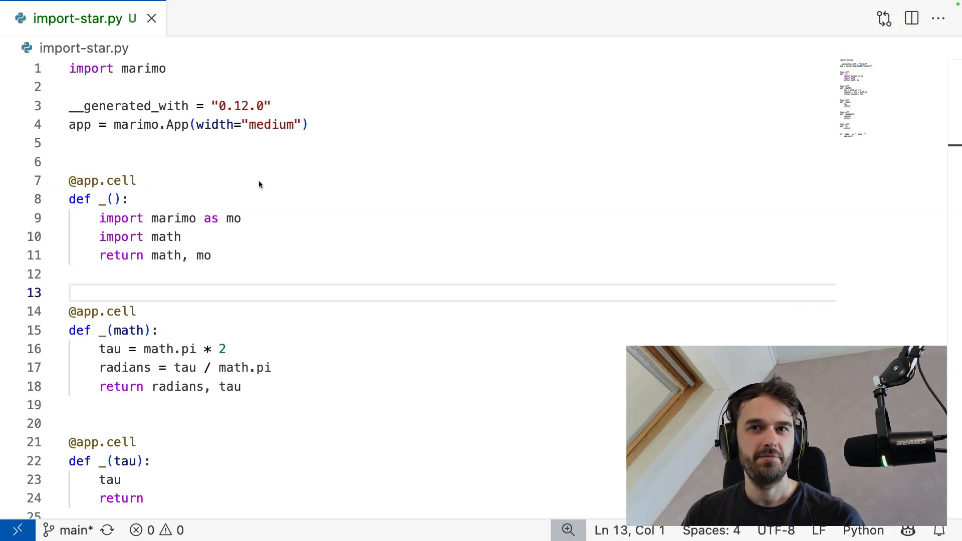
{"action": "mouse_move", "coordinate": [89, 224]}
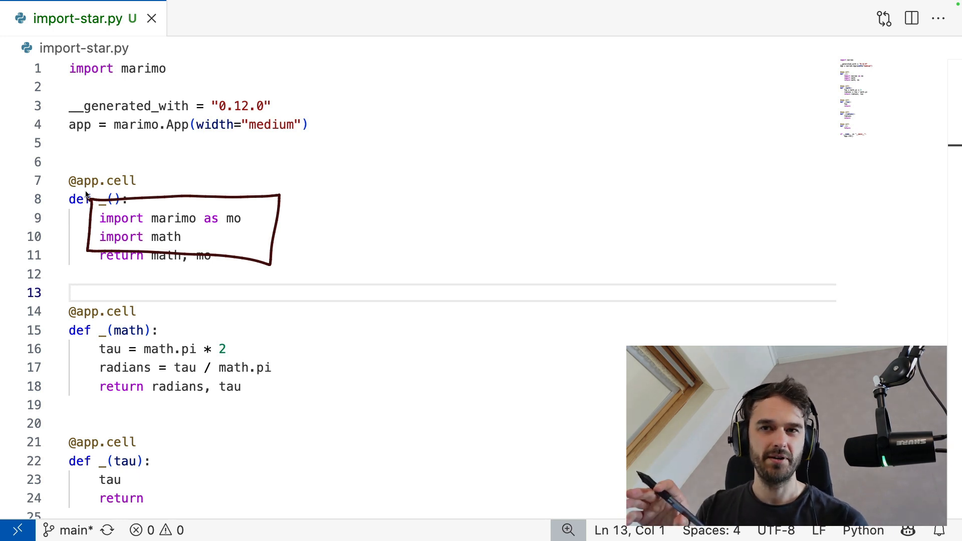
{"action": "mouse_move", "coordinate": [410, 264]}
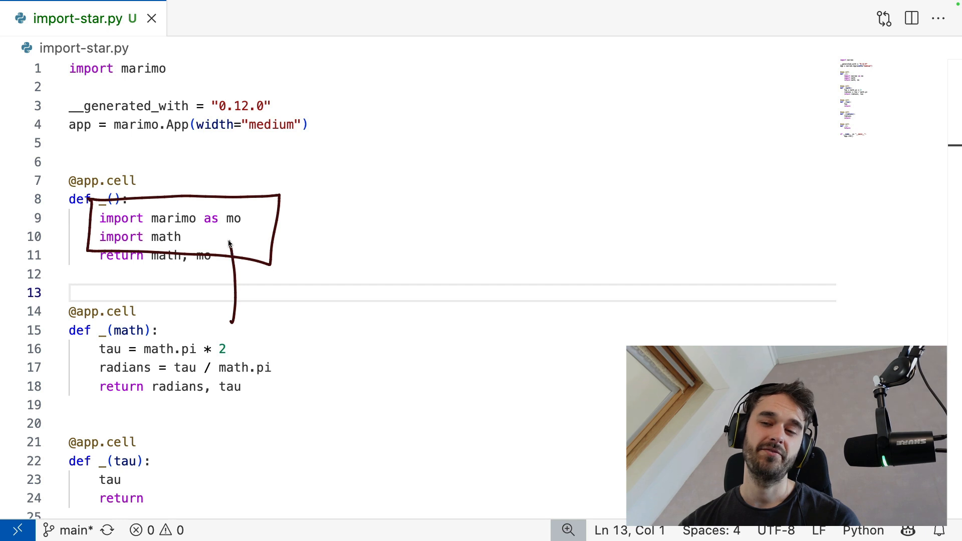
{"action": "mouse_move", "coordinate": [554, 205]}
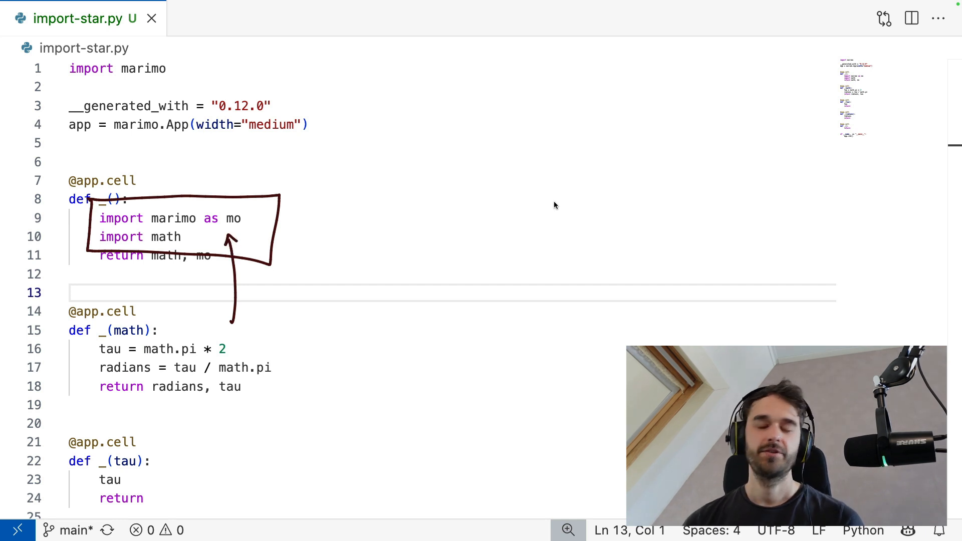